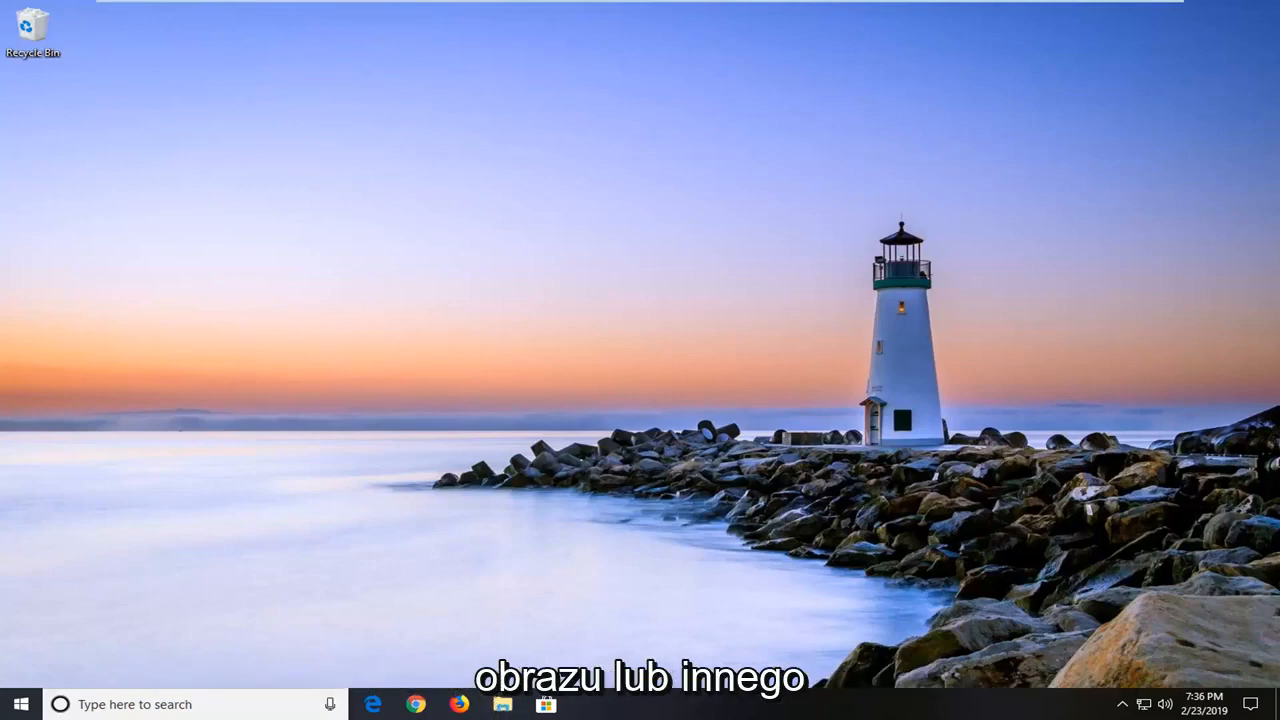
Launch File Explorer from the taskbar, landing on Quick access
click(502, 704)
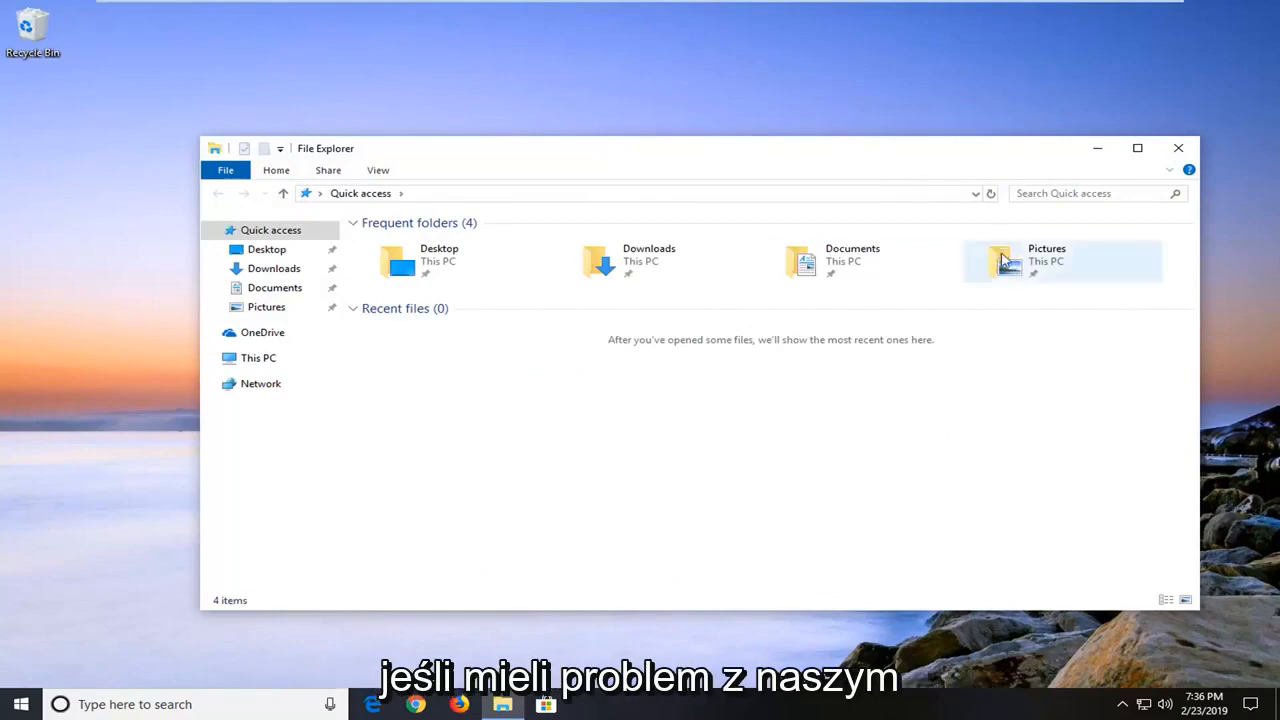
Show the Pictures folder's Properties with its Read-only attribute on the General page
click(1046, 260)
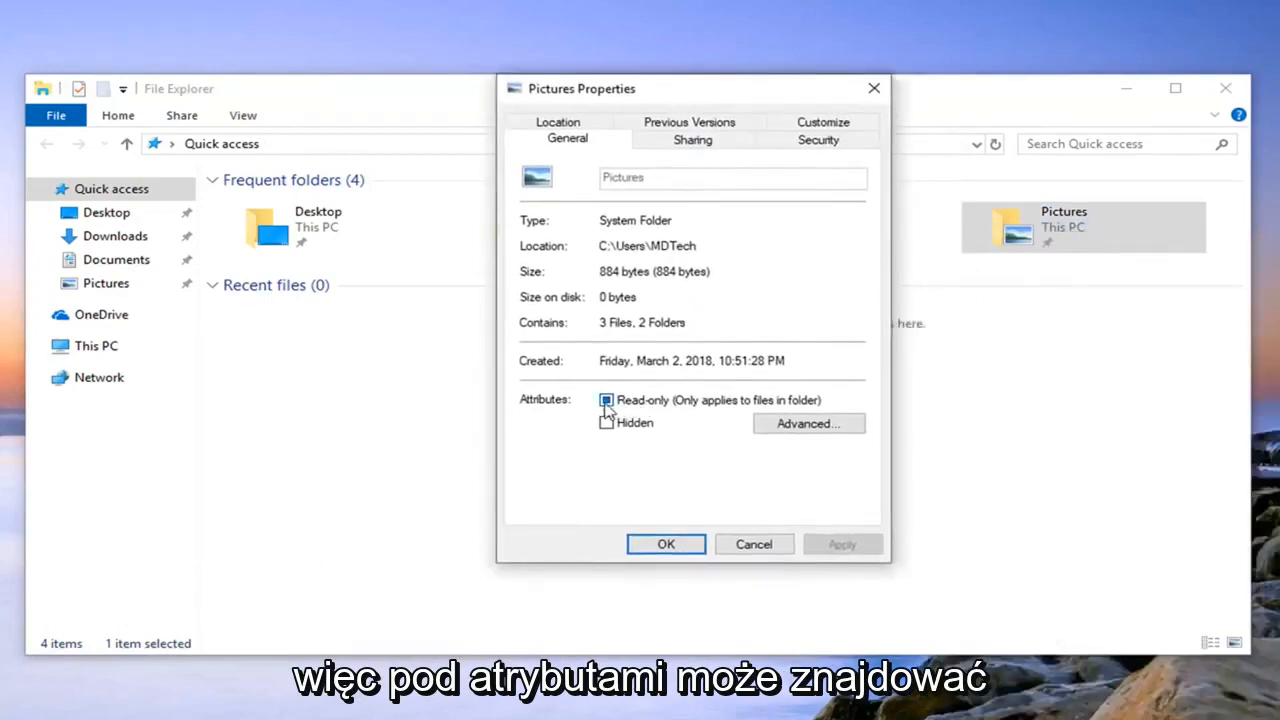
click(606, 400)
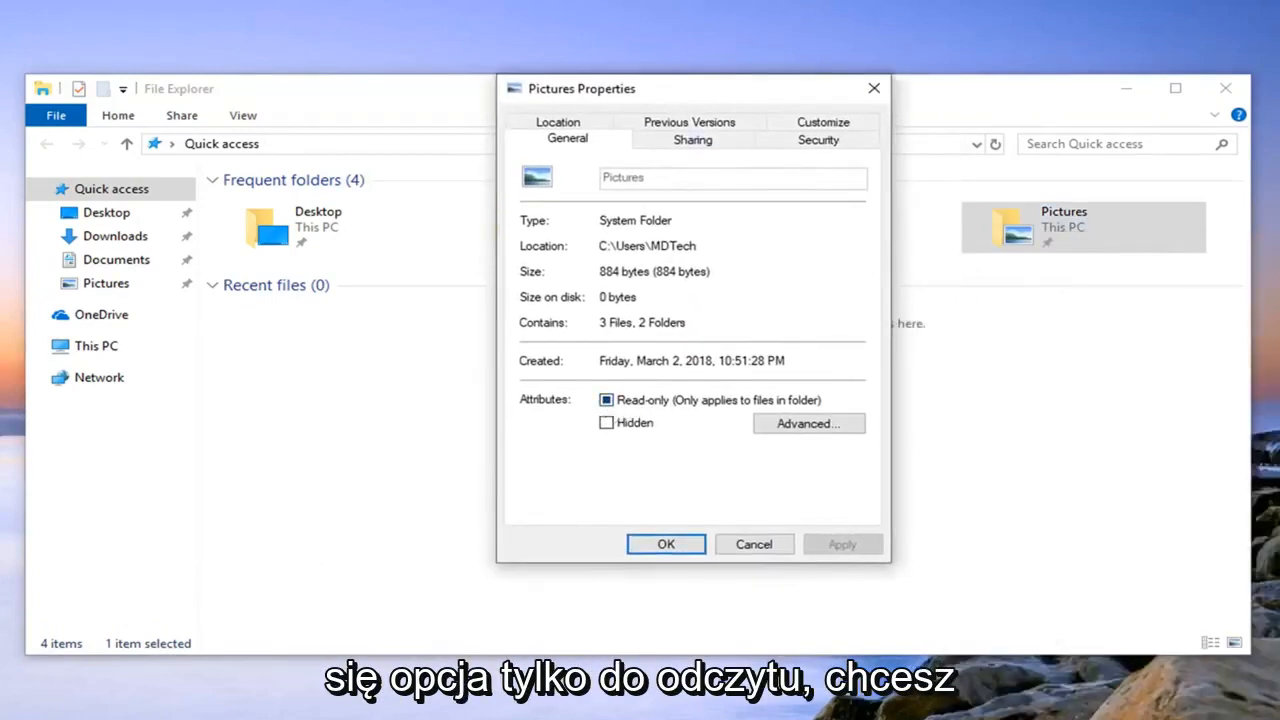
Clear Read-only for Pictures, its subfolders and files, confirm, and close everything back to the desktop
click(606, 399)
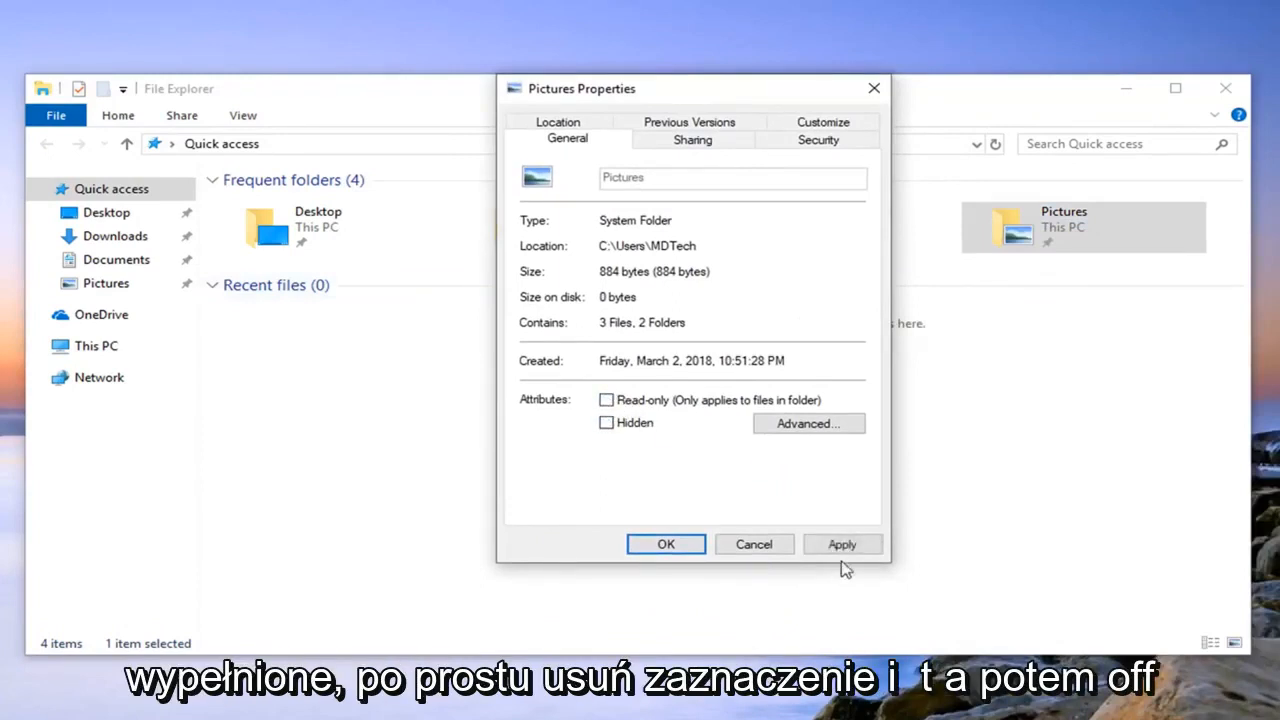
click(841, 544)
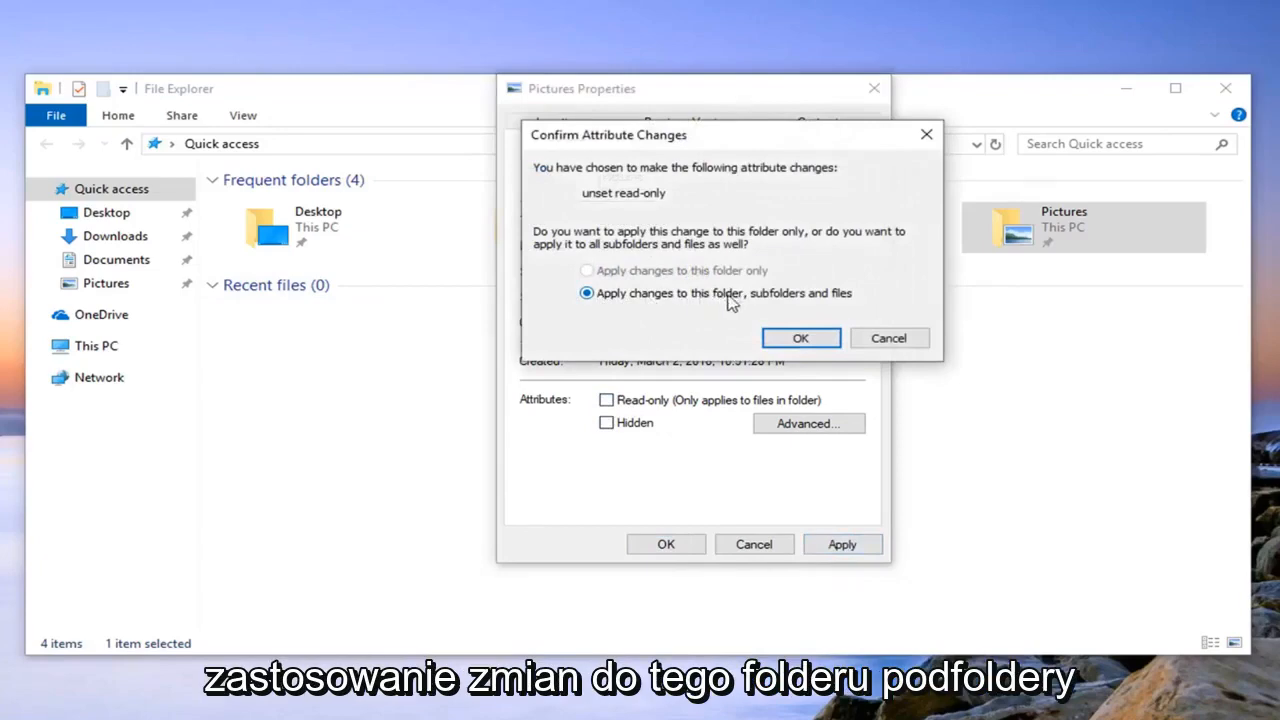
click(800, 338)
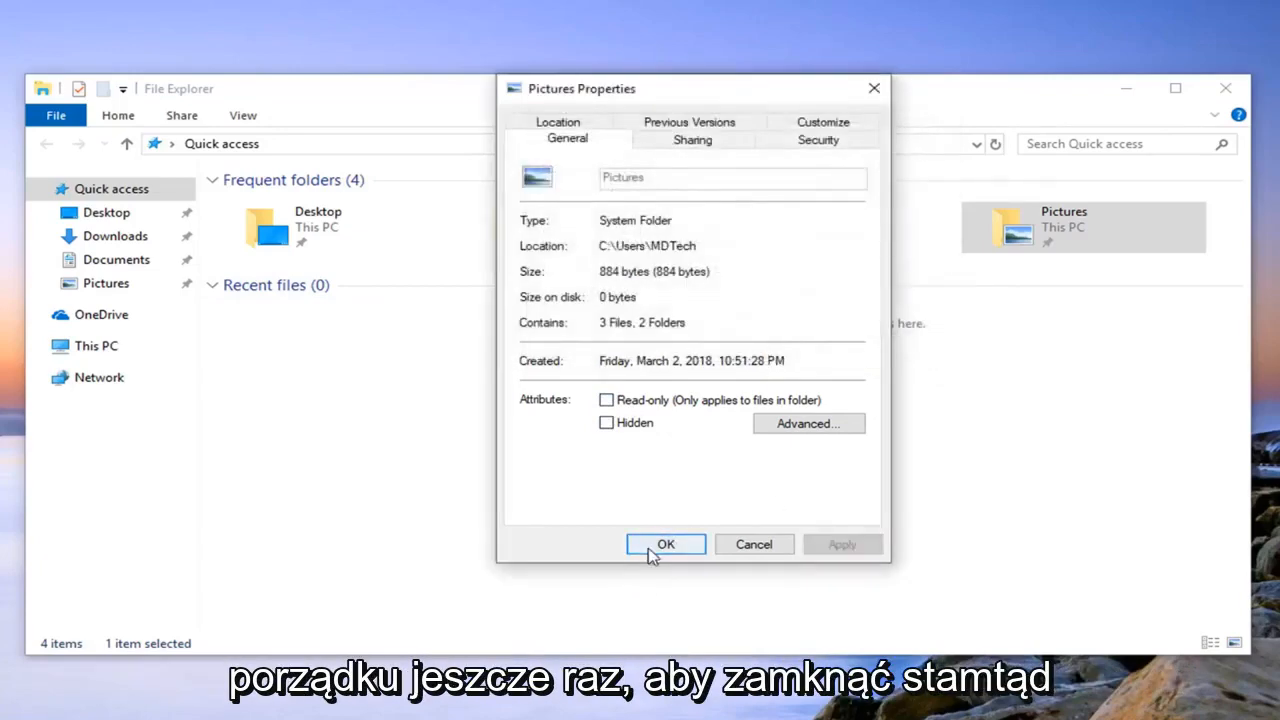
click(665, 544)
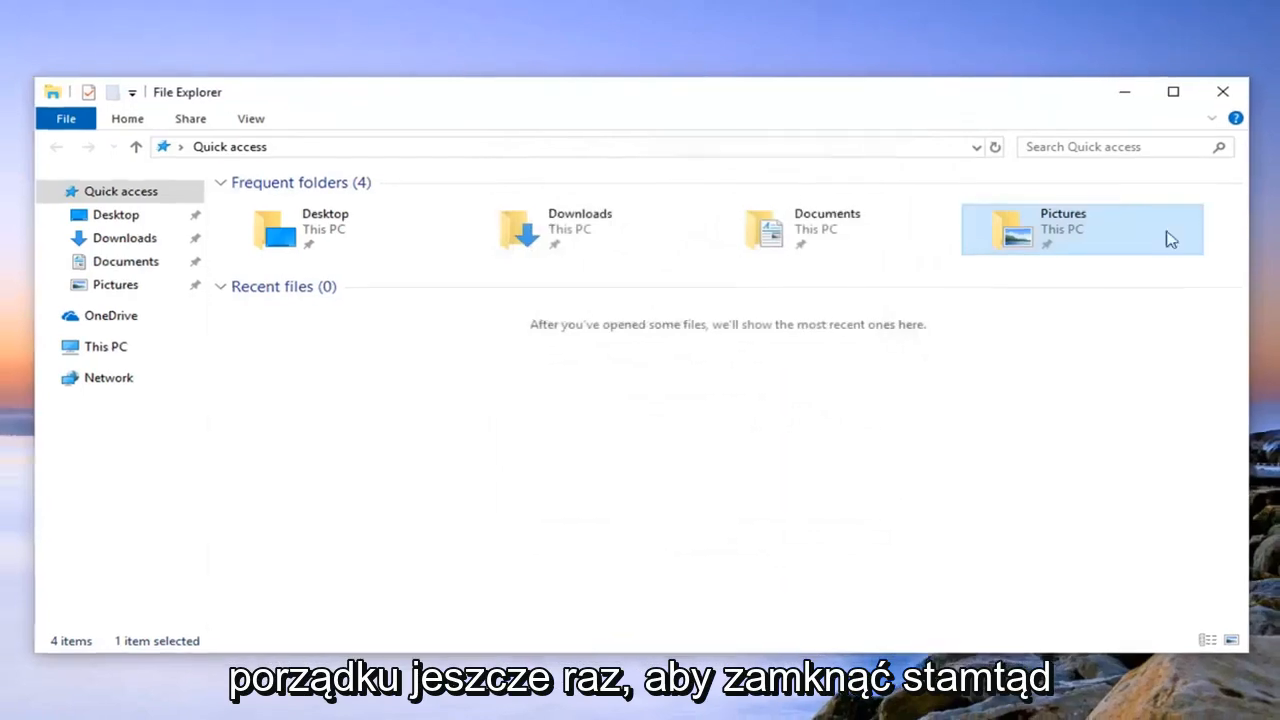
click(1222, 91)
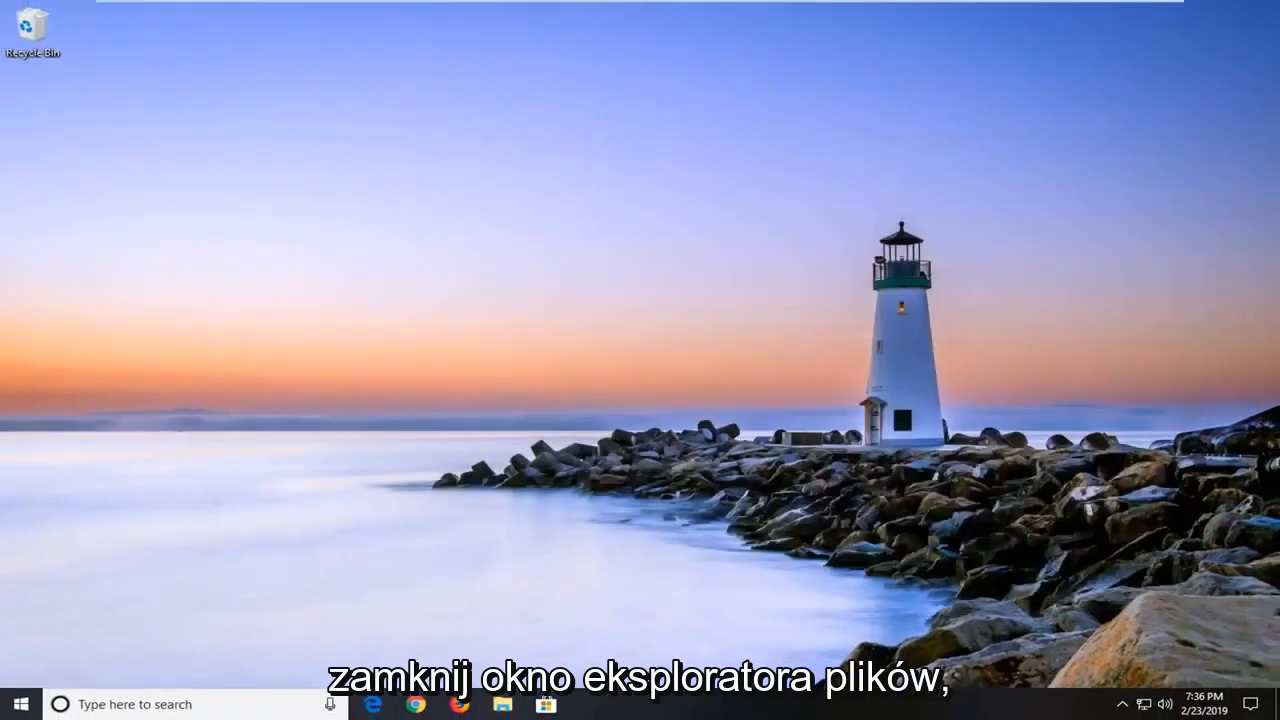